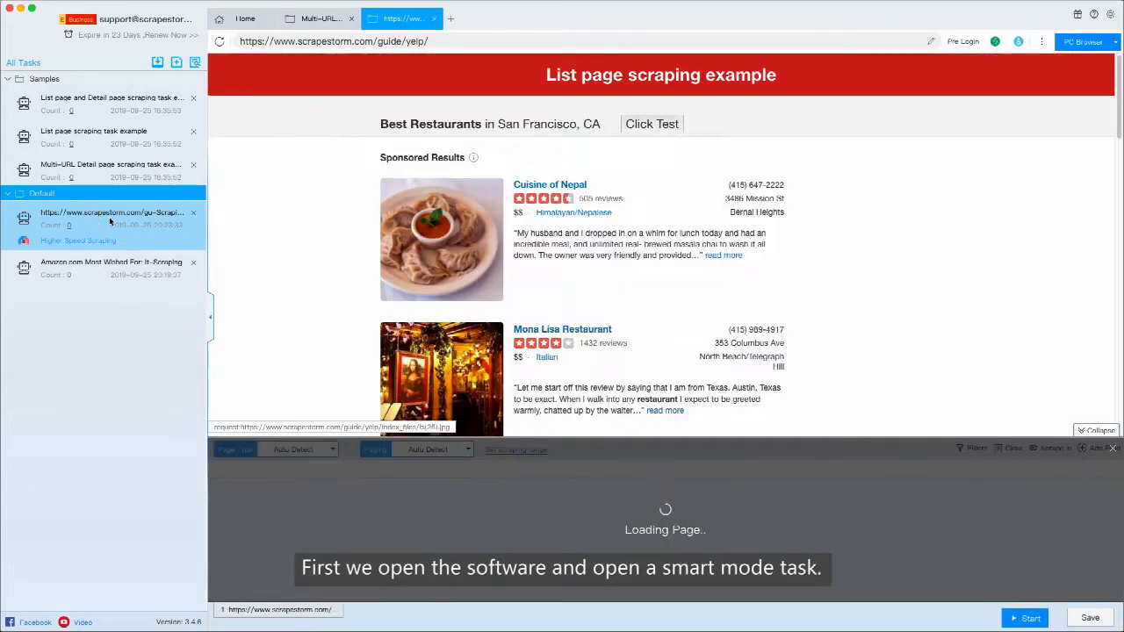
# Step: Scroll the loaded Yelp list page so Auto Detect fills the preview with restaurant listings
pyautogui.scroll(-3)
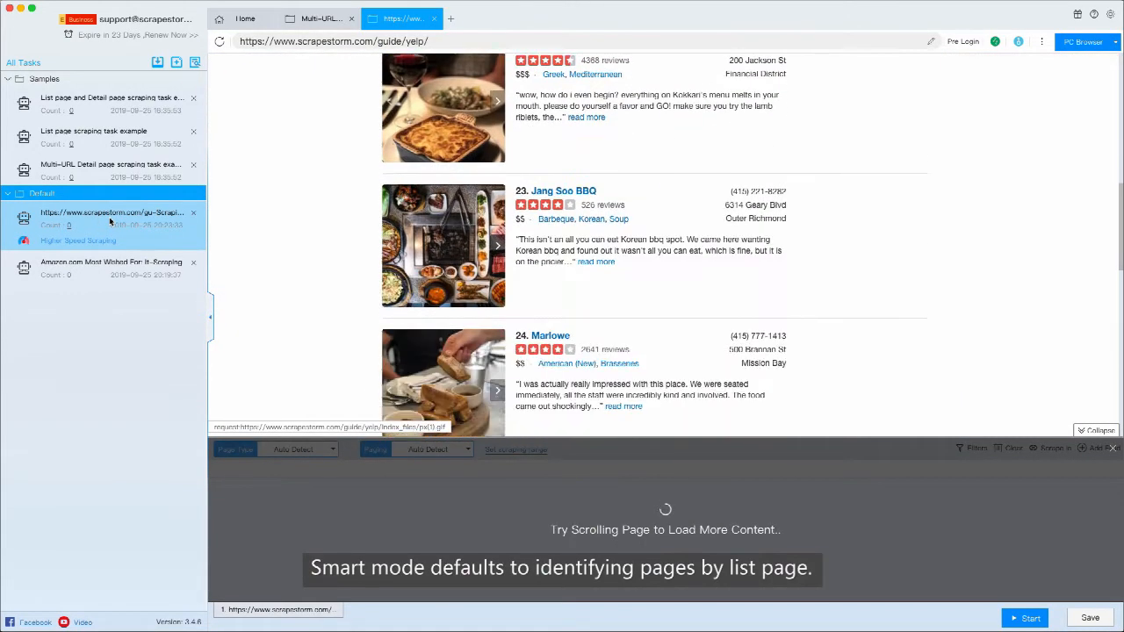
pyautogui.scroll(-3)
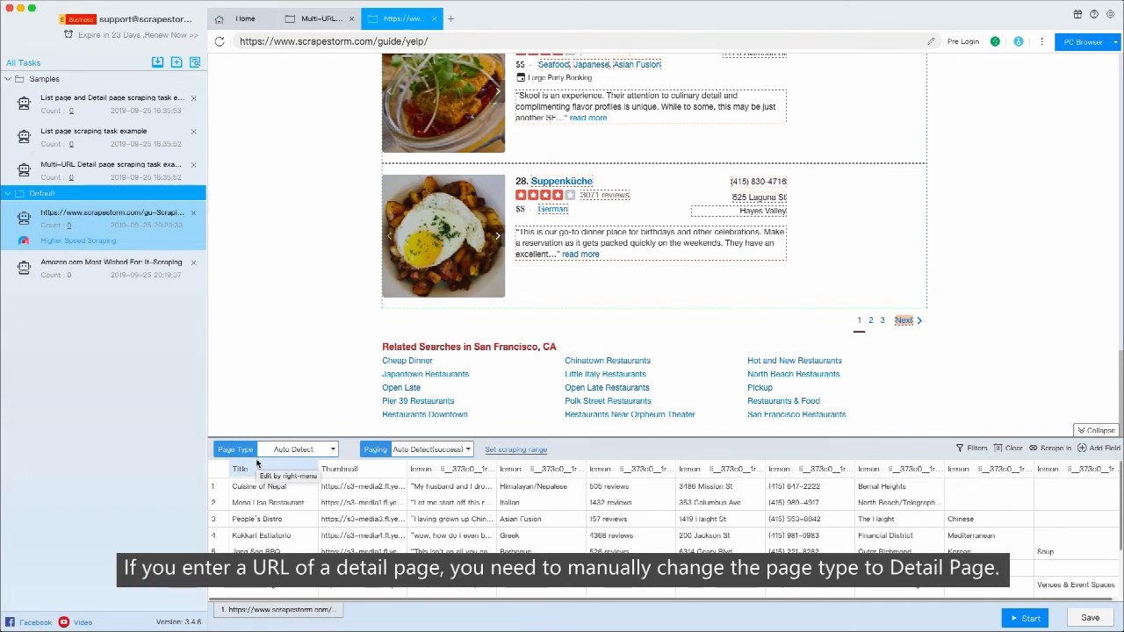
pyautogui.click(302, 450)
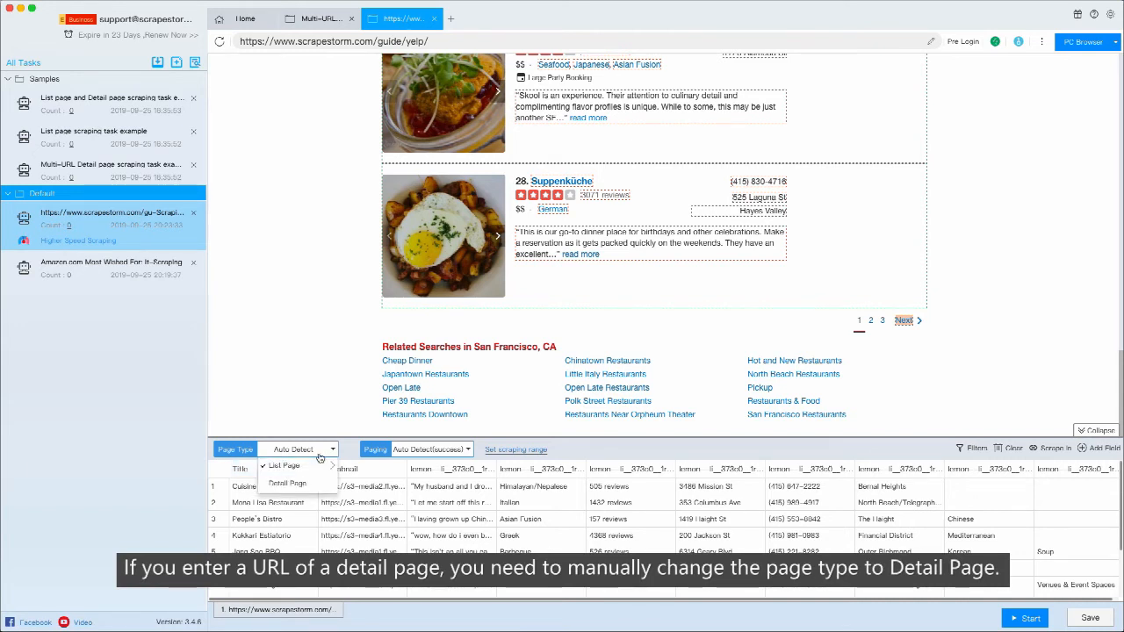
pyautogui.click(319, 18)
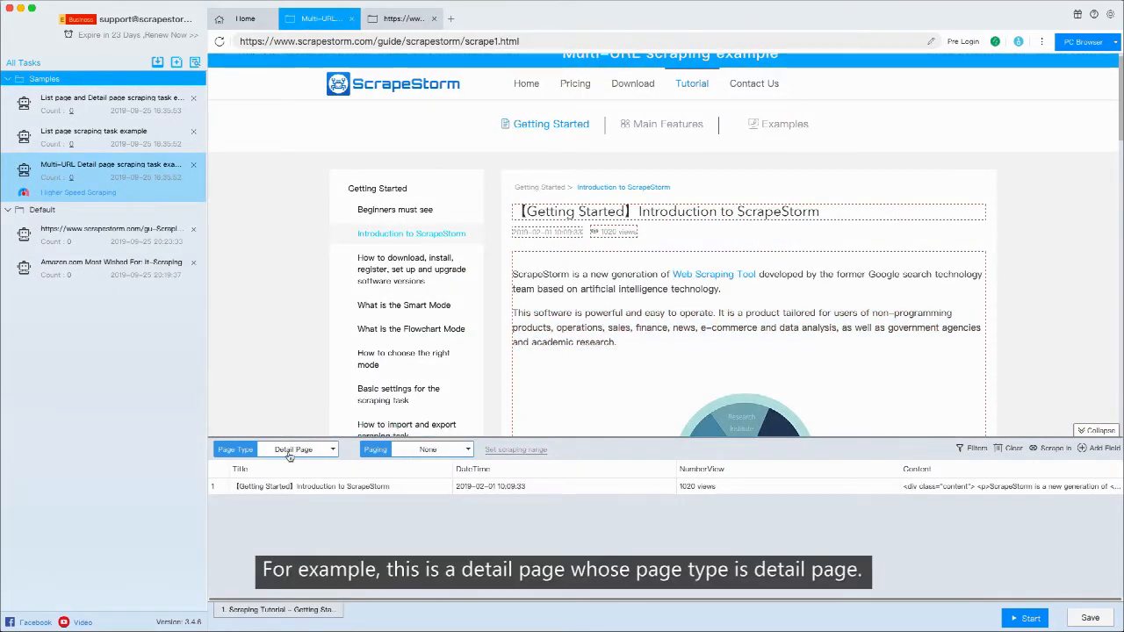
pyautogui.click(299, 449)
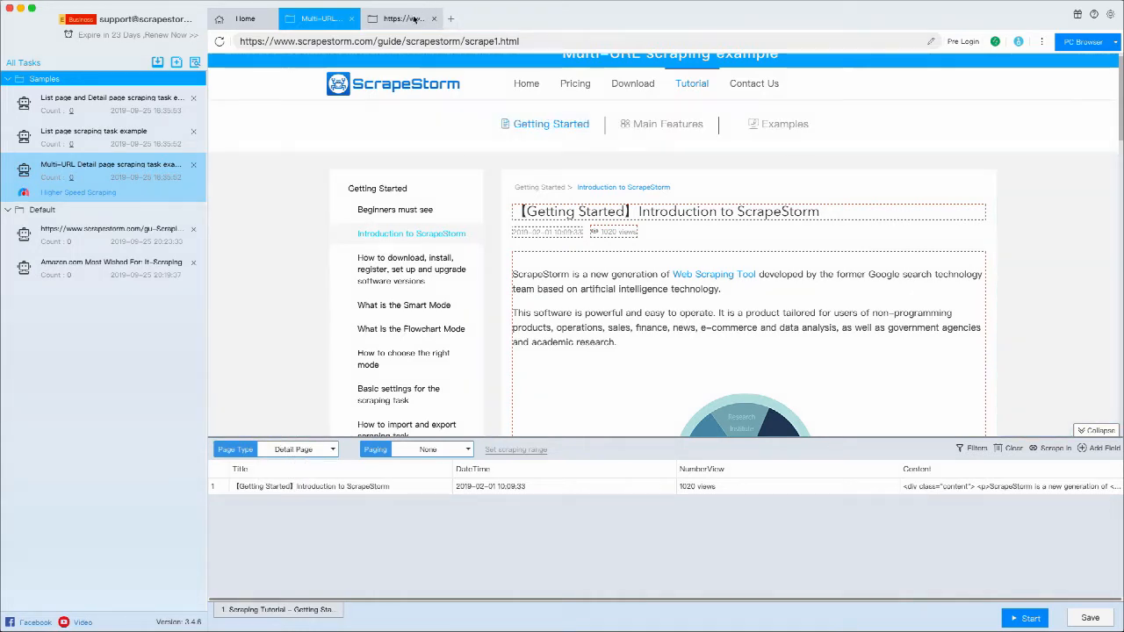
pyautogui.click(400, 18)
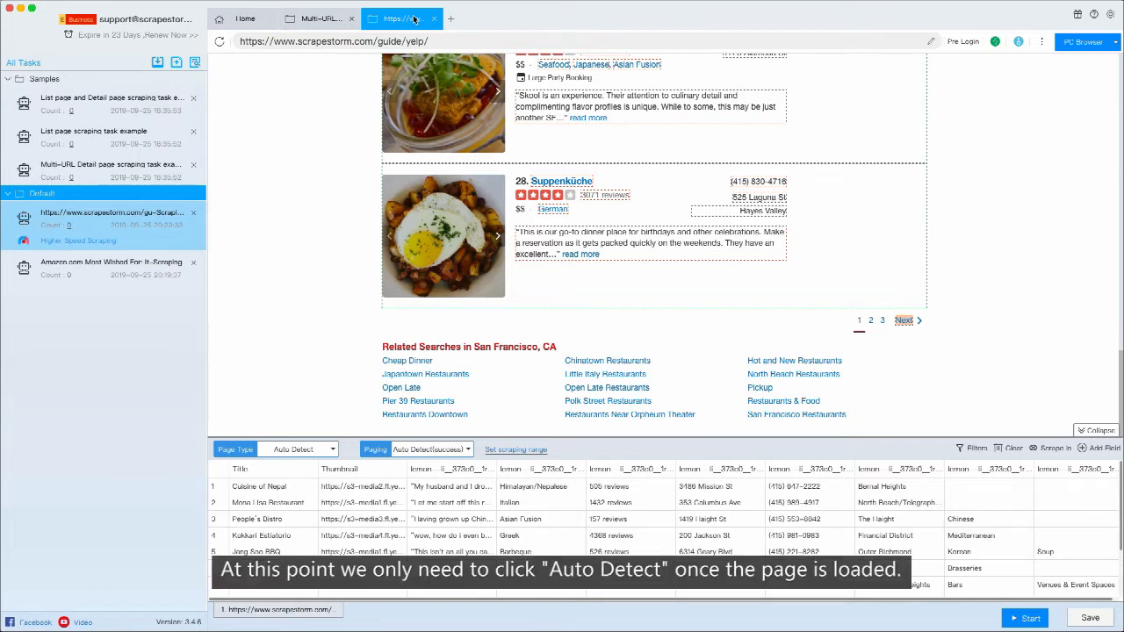
# Step: Set Page Type to List Page > Select in Page and pick Cheap Dinner plus a second Related Searches link
pyautogui.click(302, 450)
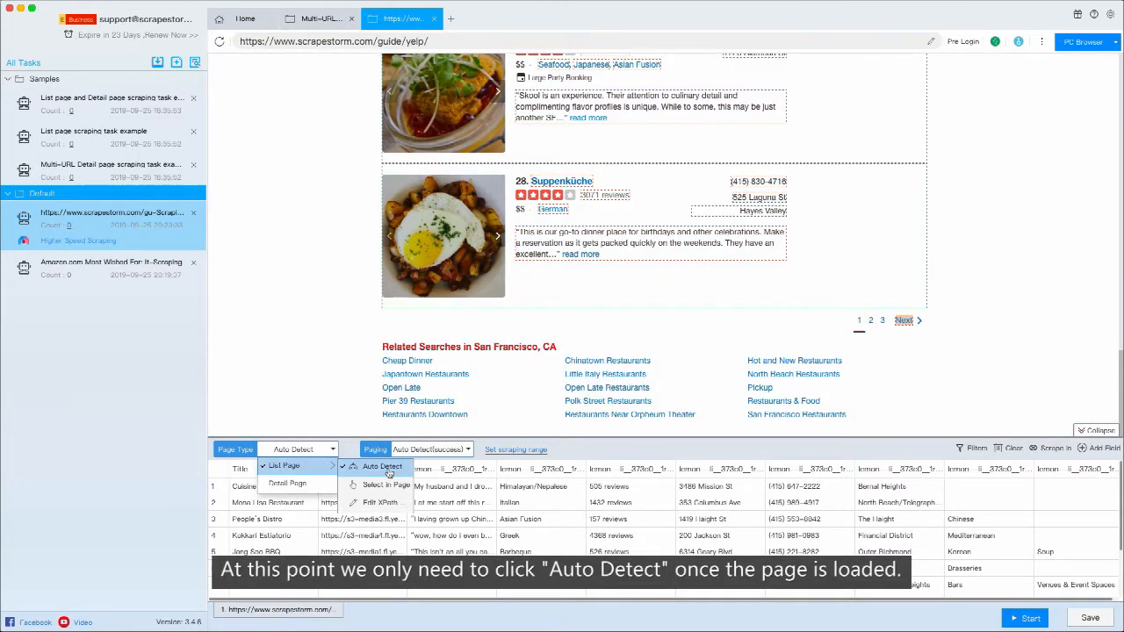
pyautogui.click(383, 468)
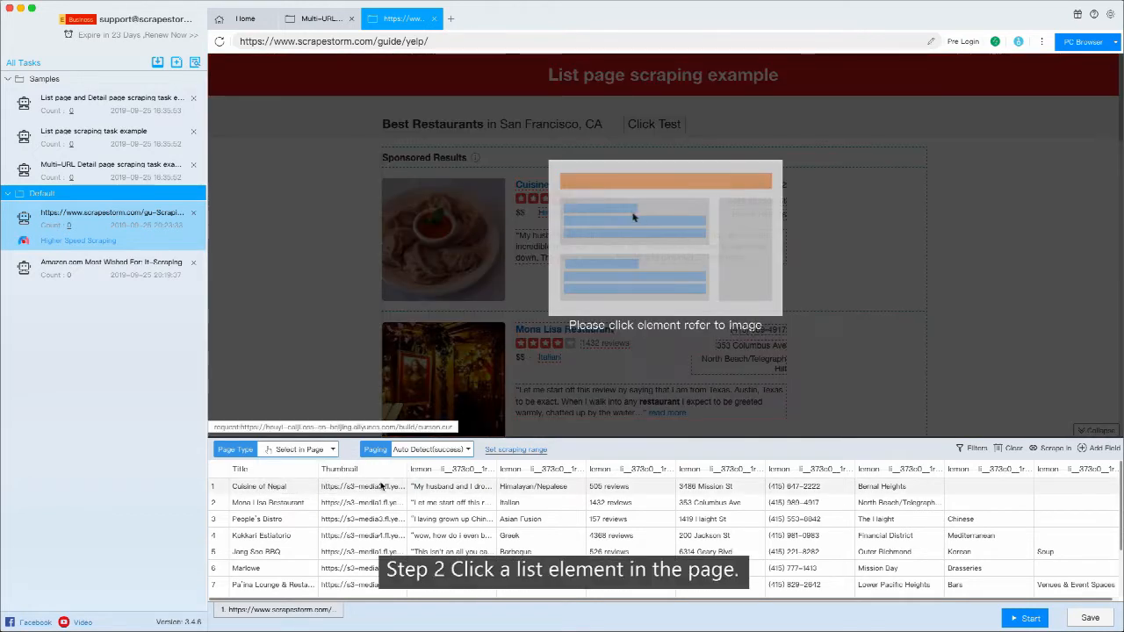
pyautogui.scroll(-3)
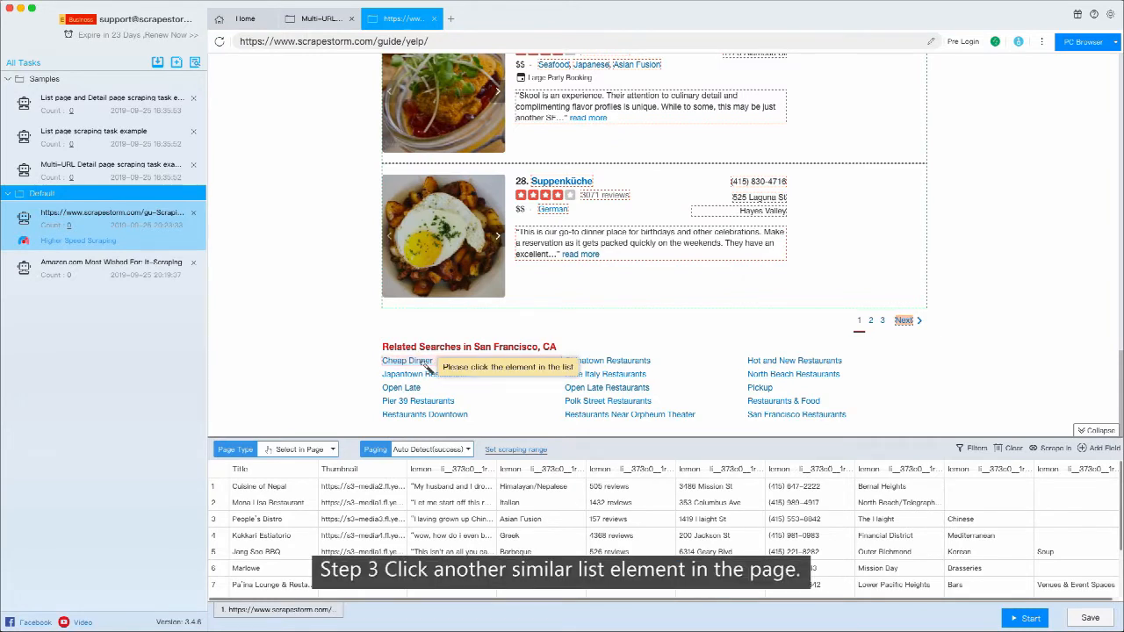
pyautogui.click(425, 374)
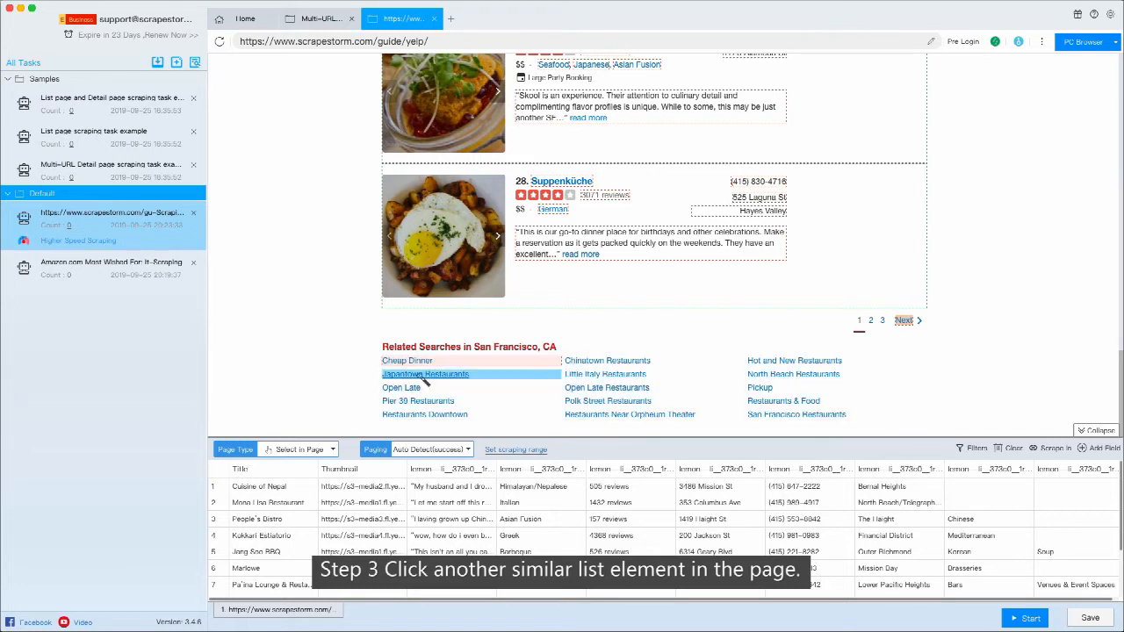
pyautogui.click(425, 373)
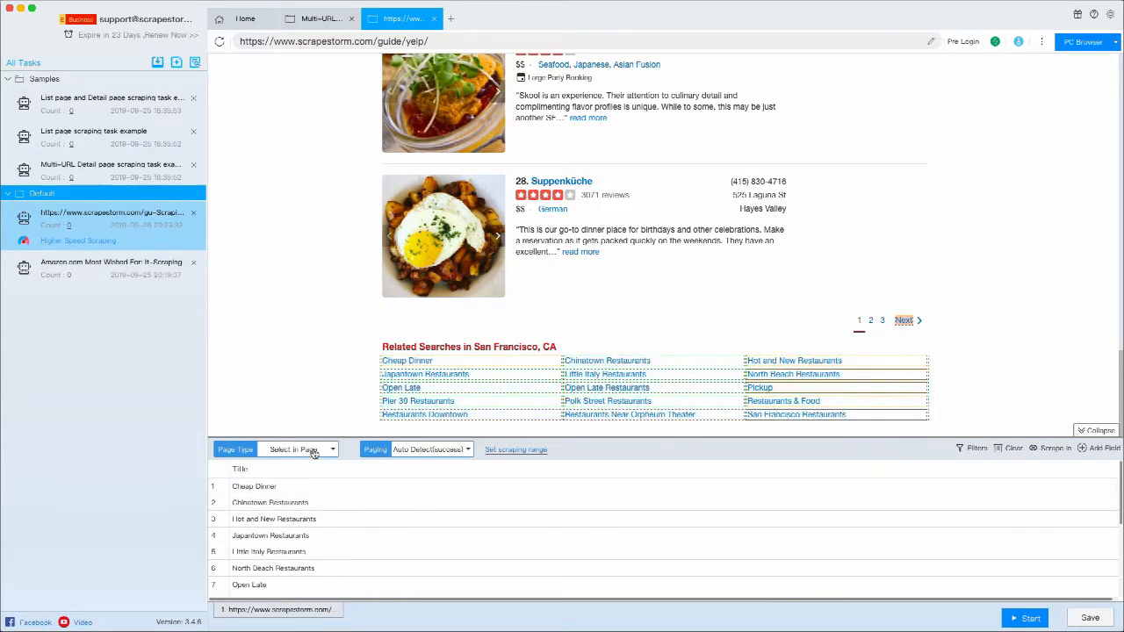
# Step: Re-select the restaurant entries via Select in Page, then bring up the list items' Edit XPath dialog
pyautogui.click(298, 450)
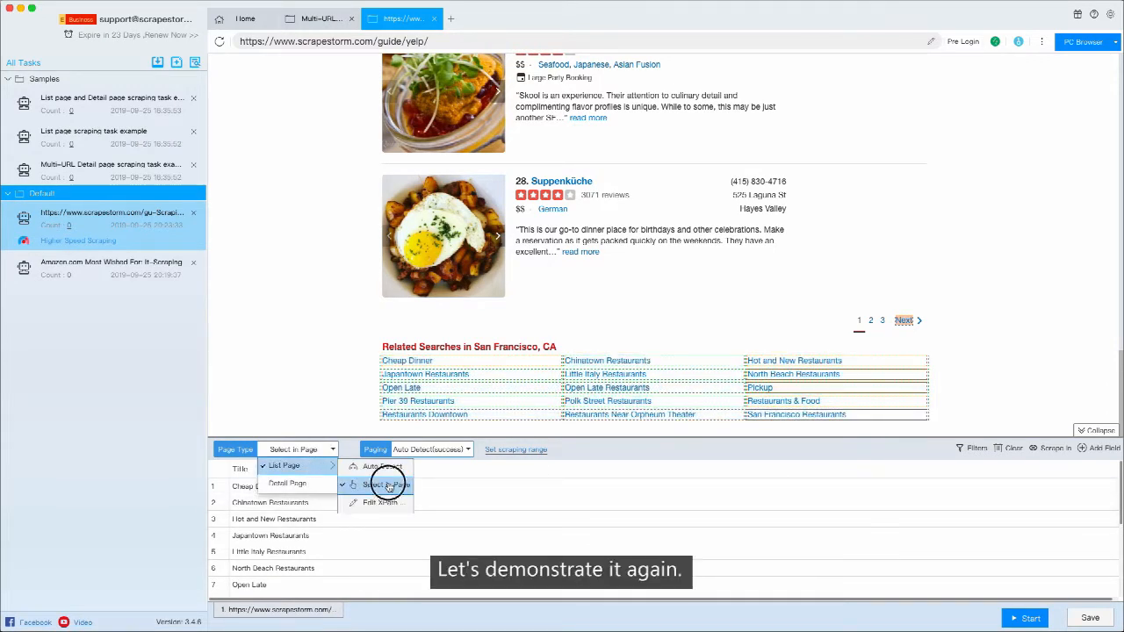
pyautogui.click(379, 485)
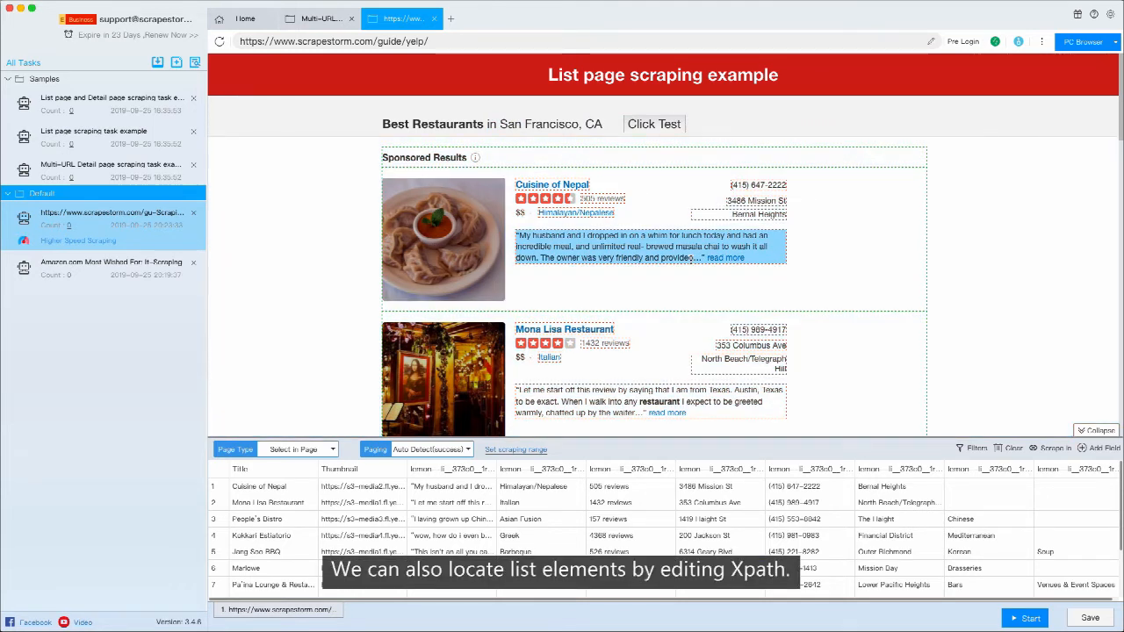
pyautogui.click(298, 450)
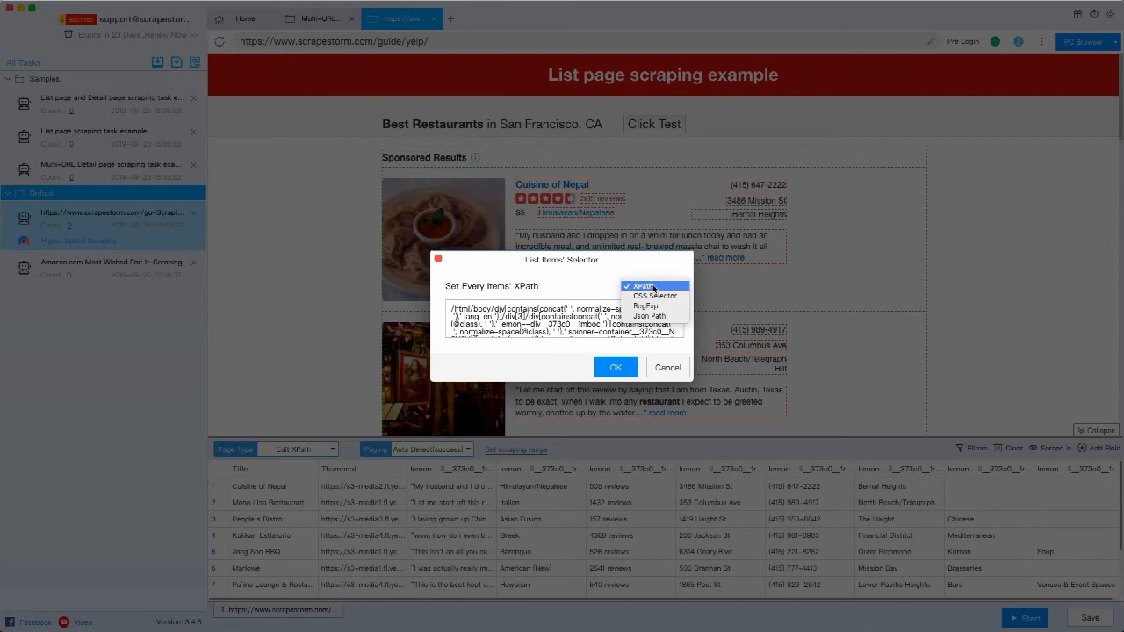
# Step: Cancel the List Items Selector dialog, leaving restaurant listings as the list
pyautogui.click(642, 284)
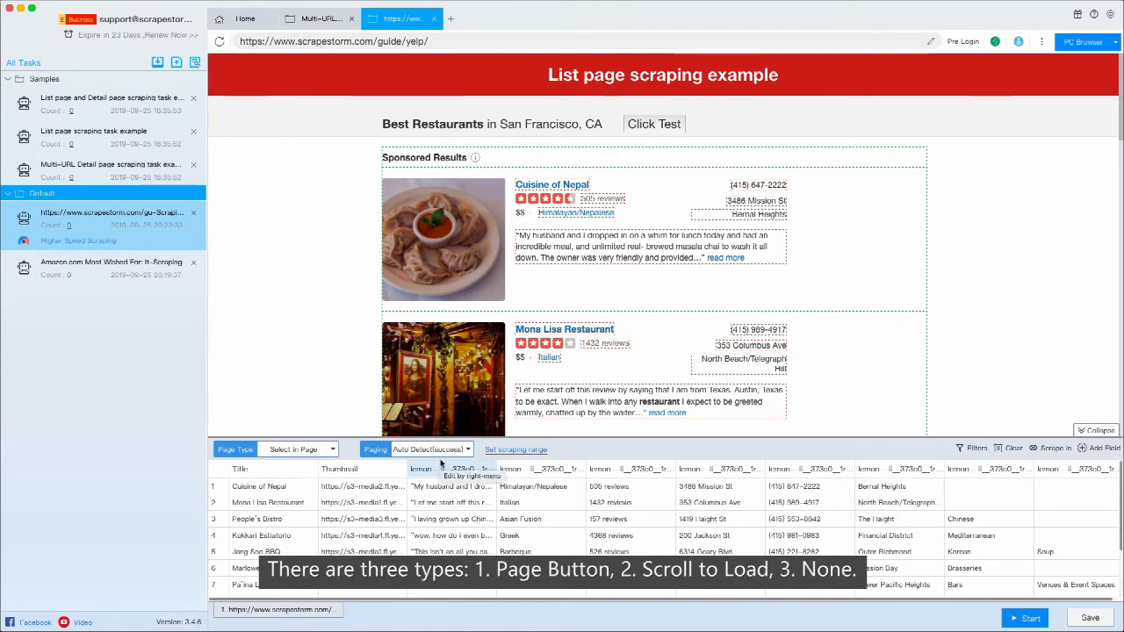
# Step: Keep Paging on Next Page Button > Auto Detect so it reads Auto Detect(Succeed)
pyautogui.click(430, 450)
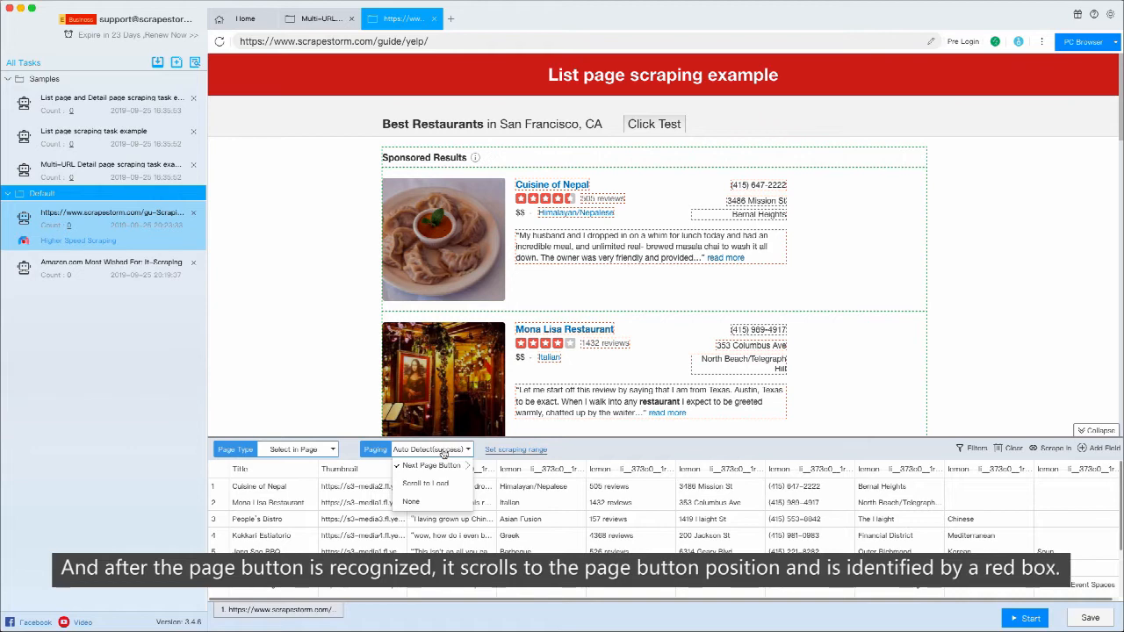
pyautogui.click(411, 501)
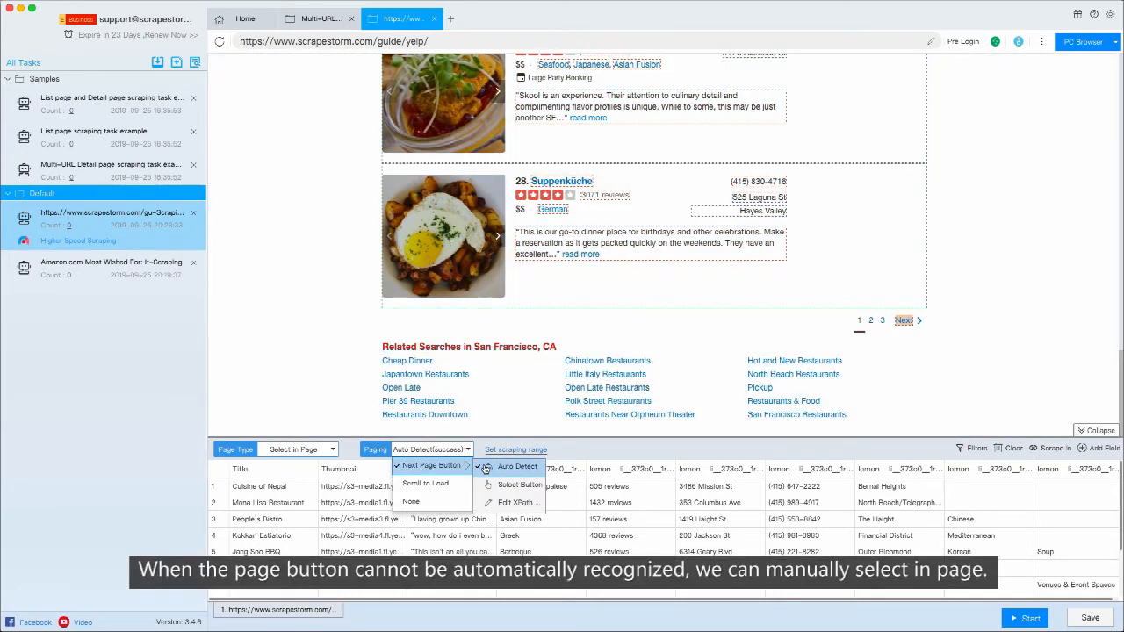
pyautogui.click(411, 501)
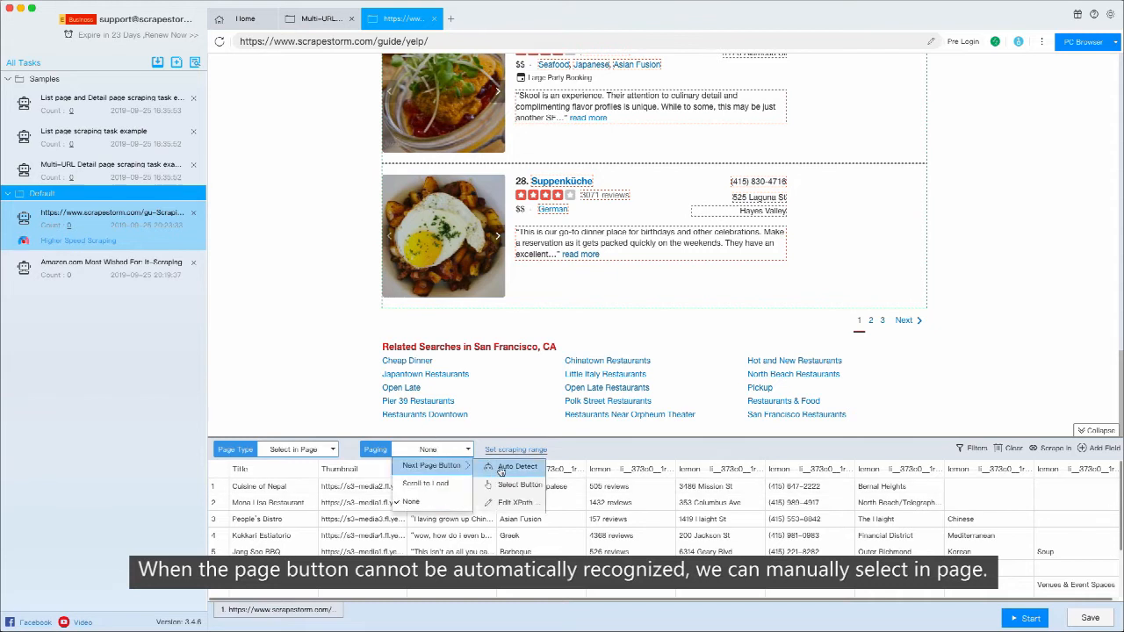
pyautogui.click(516, 467)
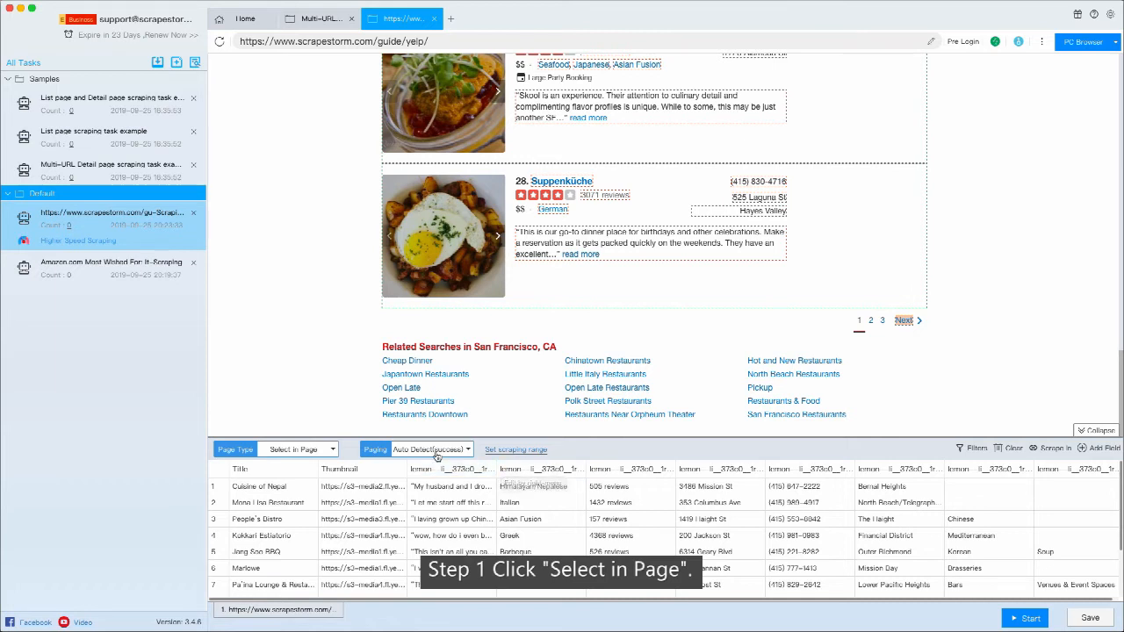
# Step: Switch Paging from None to Scroll to Load for the restaurant list
pyautogui.click(430, 449)
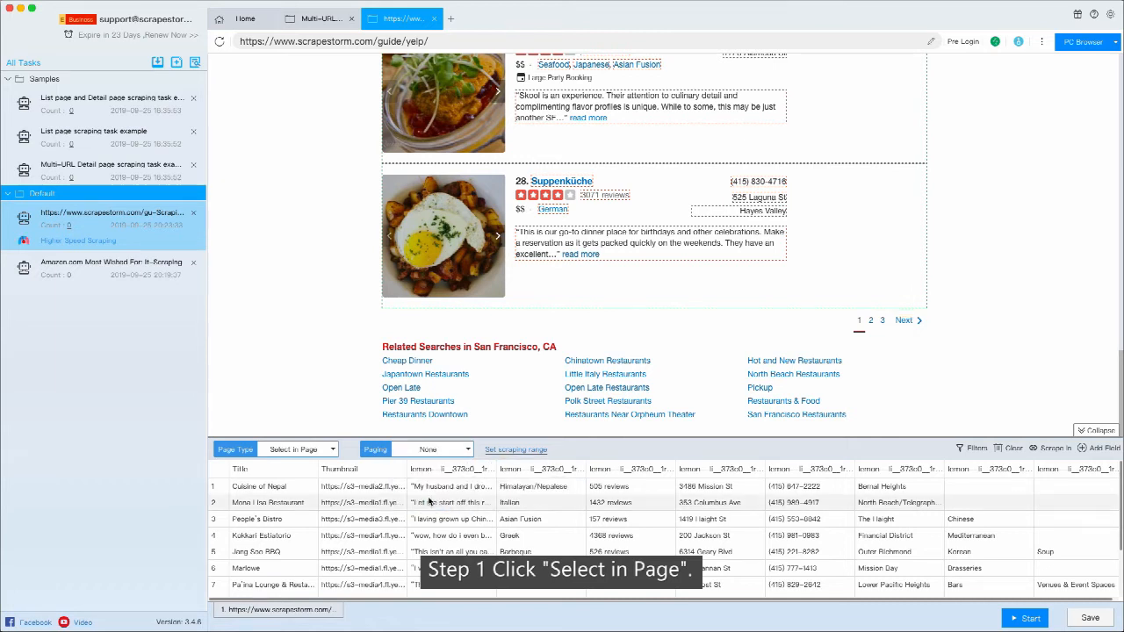
pyautogui.click(457, 450)
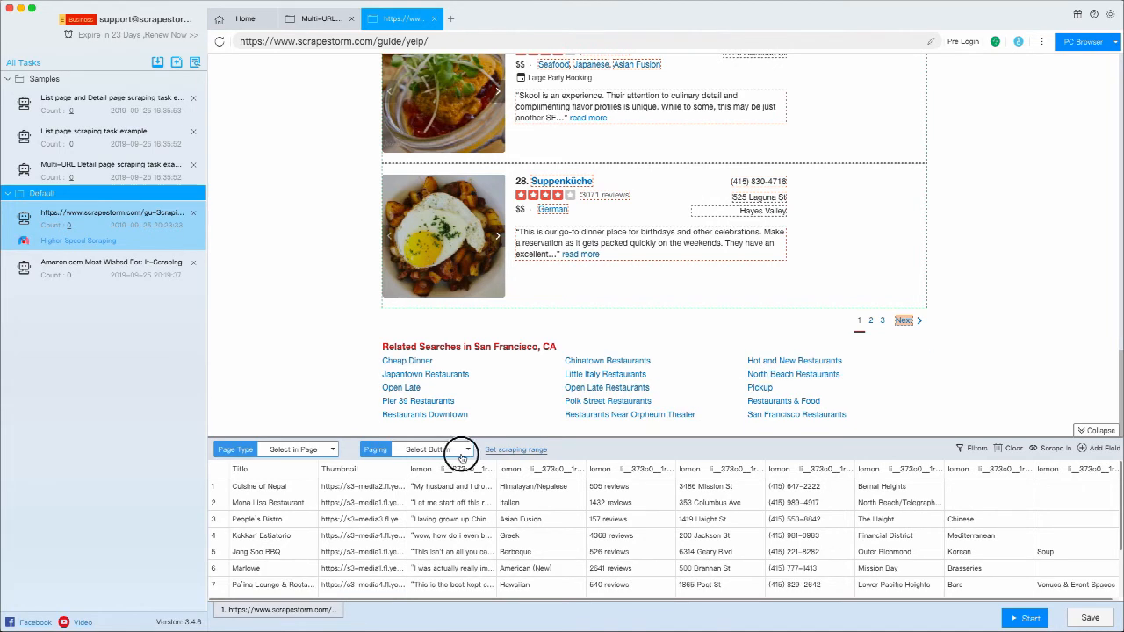
pyautogui.click(460, 450)
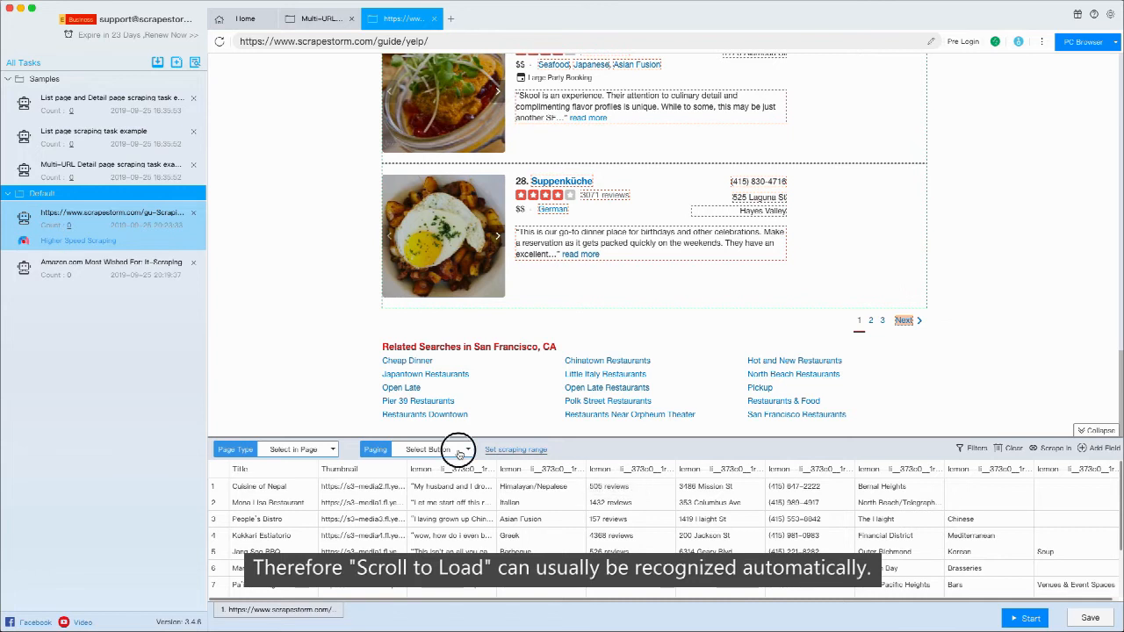
pyautogui.click(460, 450)
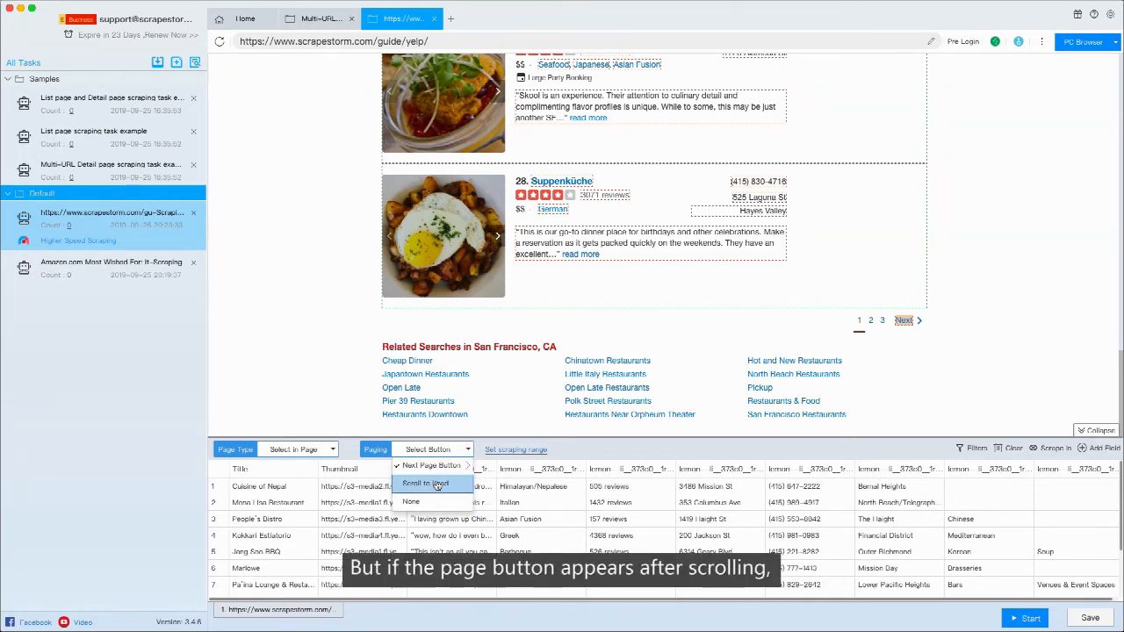
pyautogui.moveTo(430, 465)
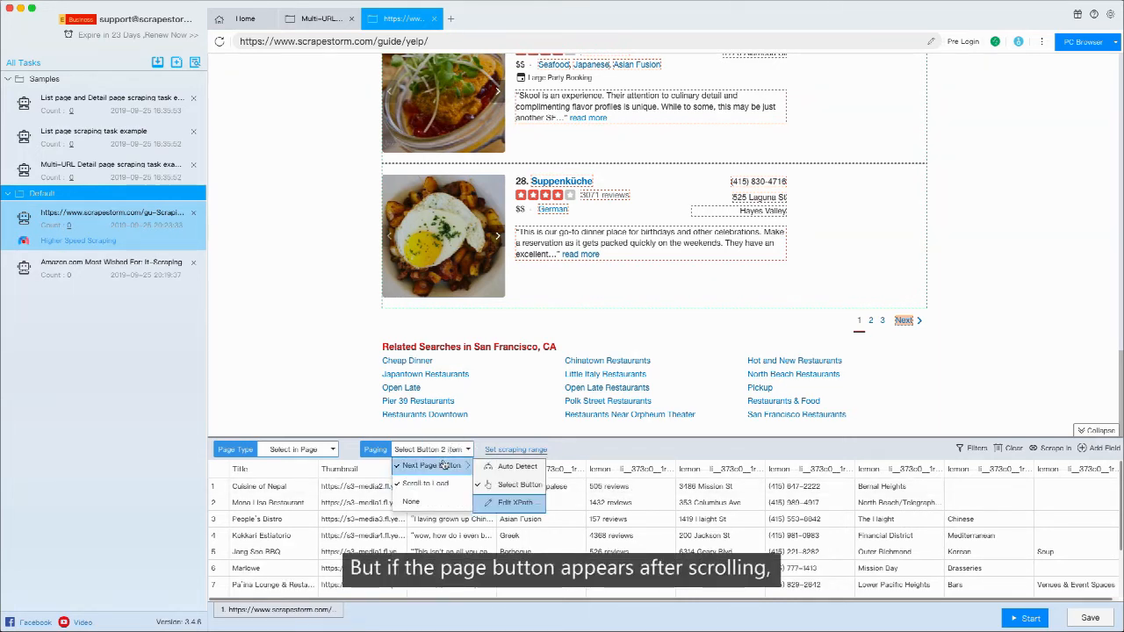
pyautogui.click(425, 483)
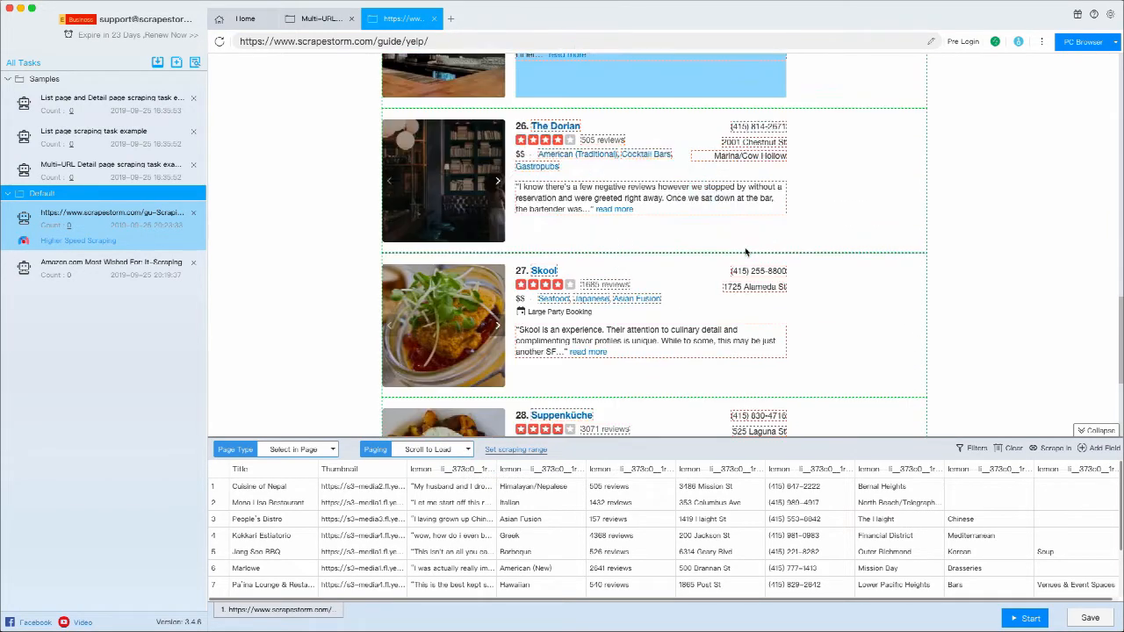
# Step: Set Paging back to Next Page Button > Auto Detect in place of Scroll to Load
pyautogui.scroll(-3)
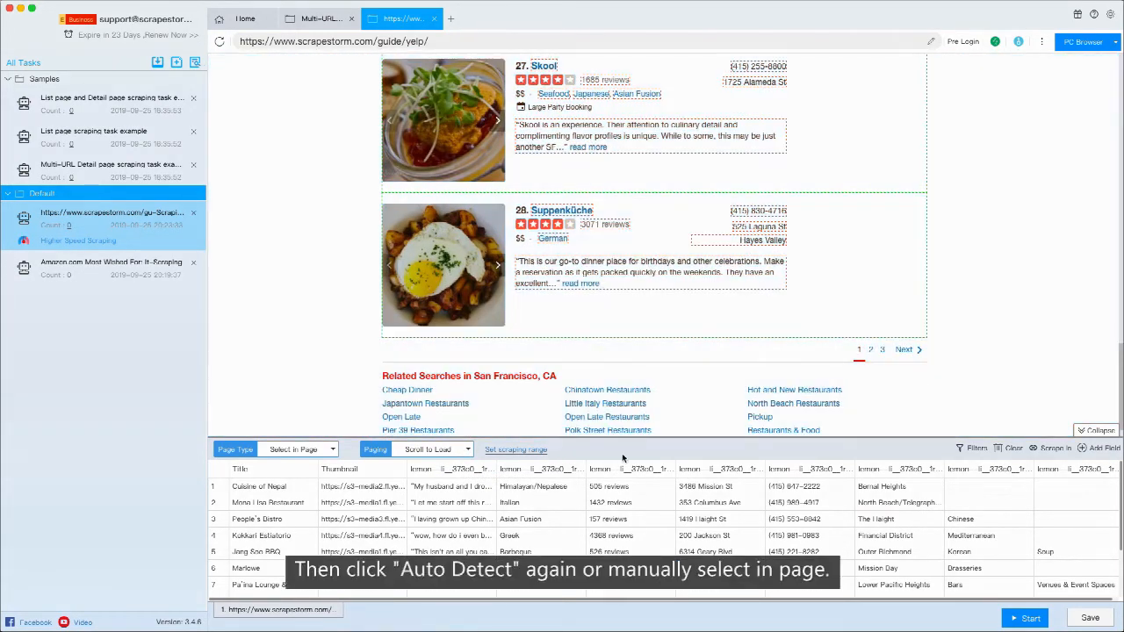
pyautogui.click(430, 450)
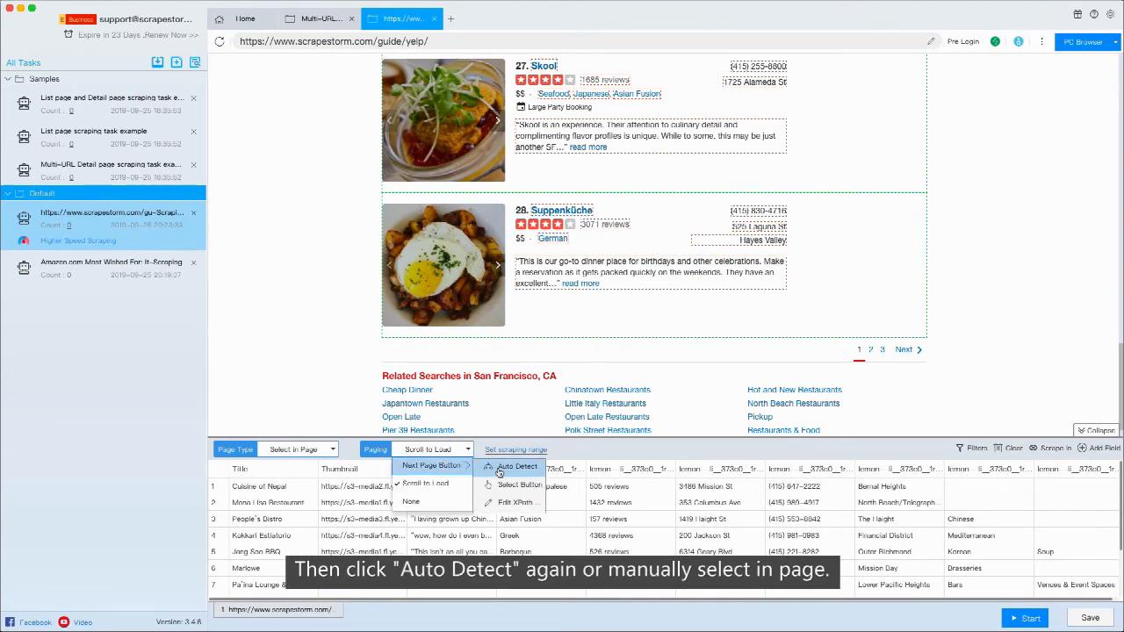
pyautogui.click(516, 468)
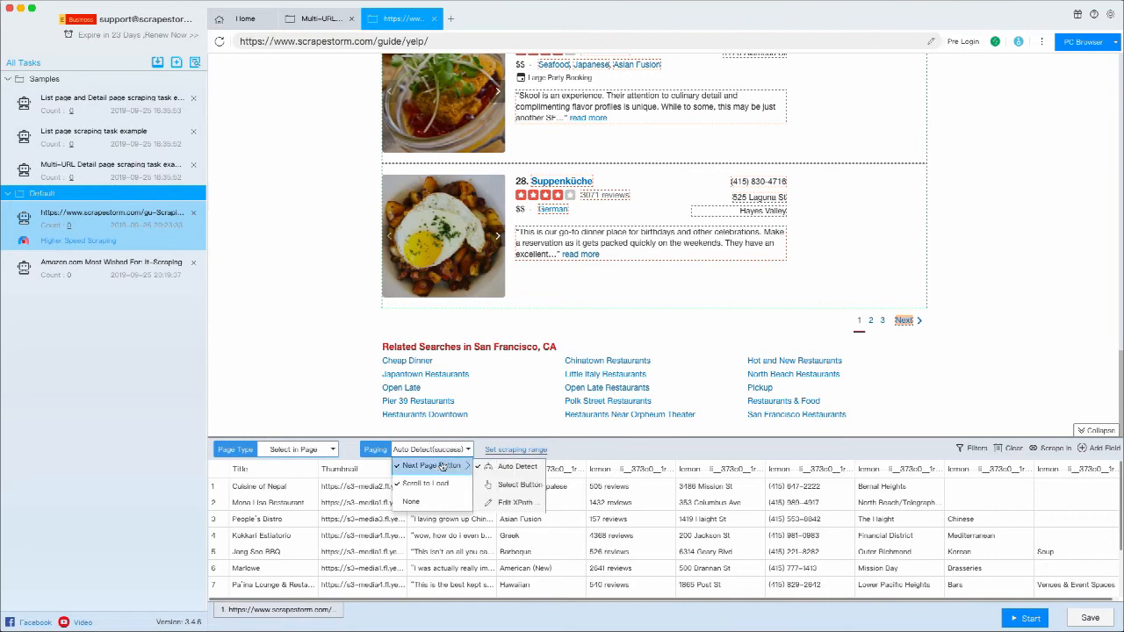
pyautogui.moveTo(509, 485)
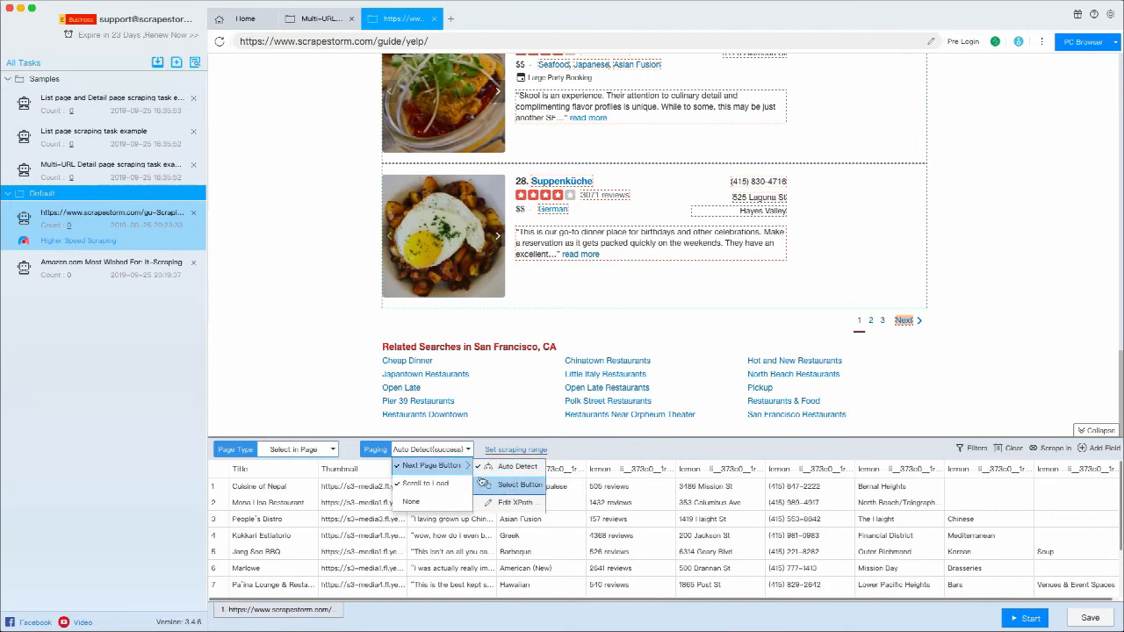
pyautogui.moveTo(411, 502)
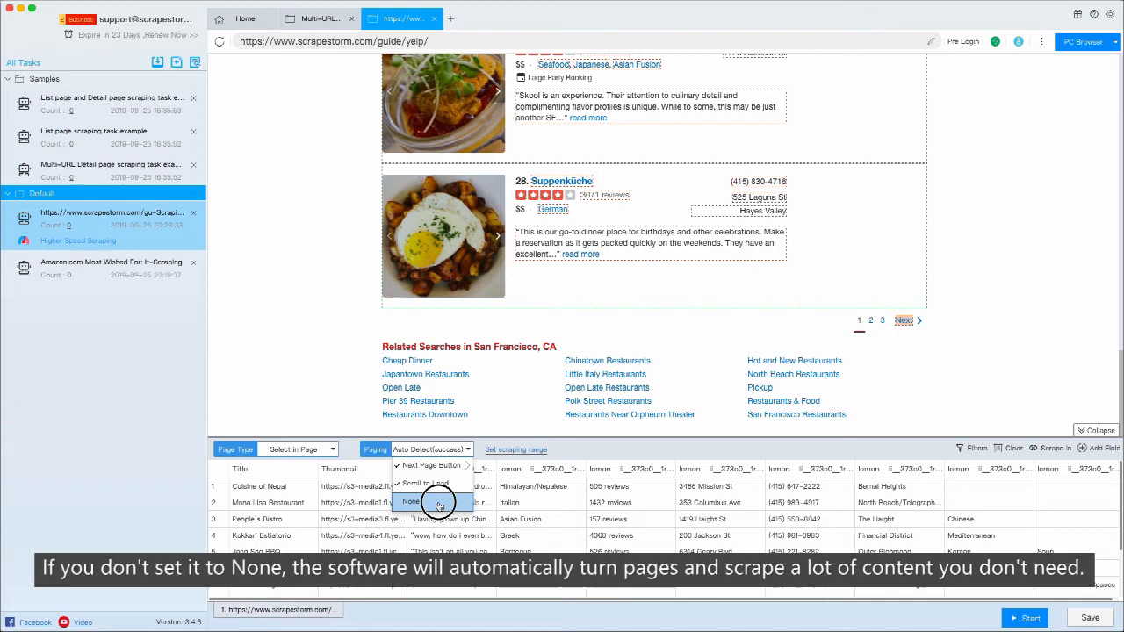
# Step: Set Paging to None, restore Next Page Button > Auto Detect, and also tick Scroll to Load
pyautogui.click(411, 502)
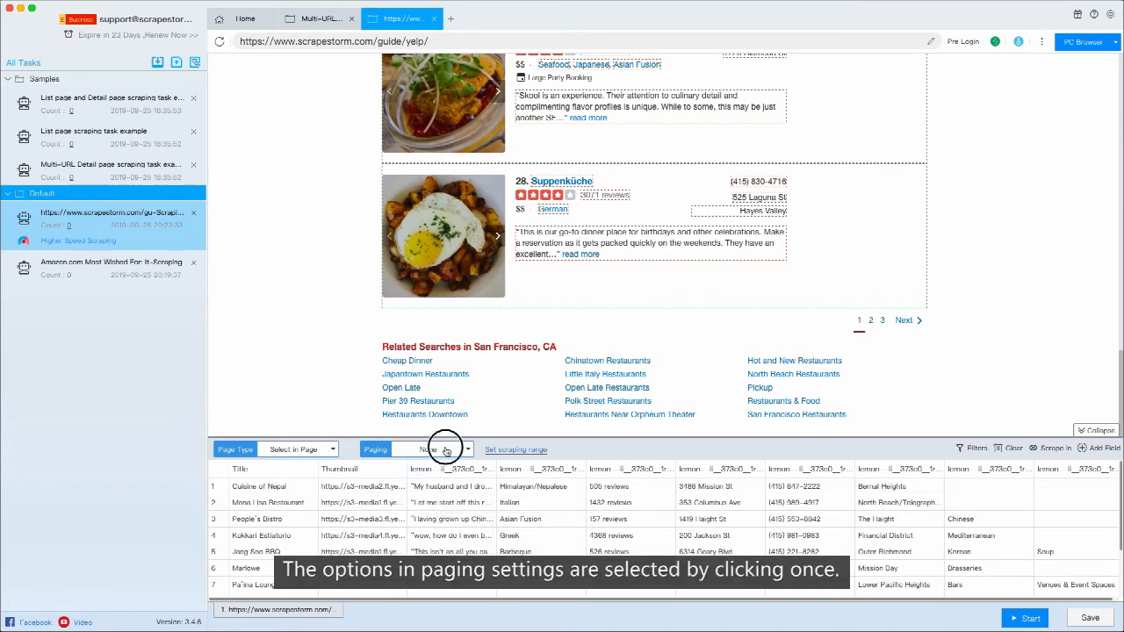
pyautogui.click(442, 450)
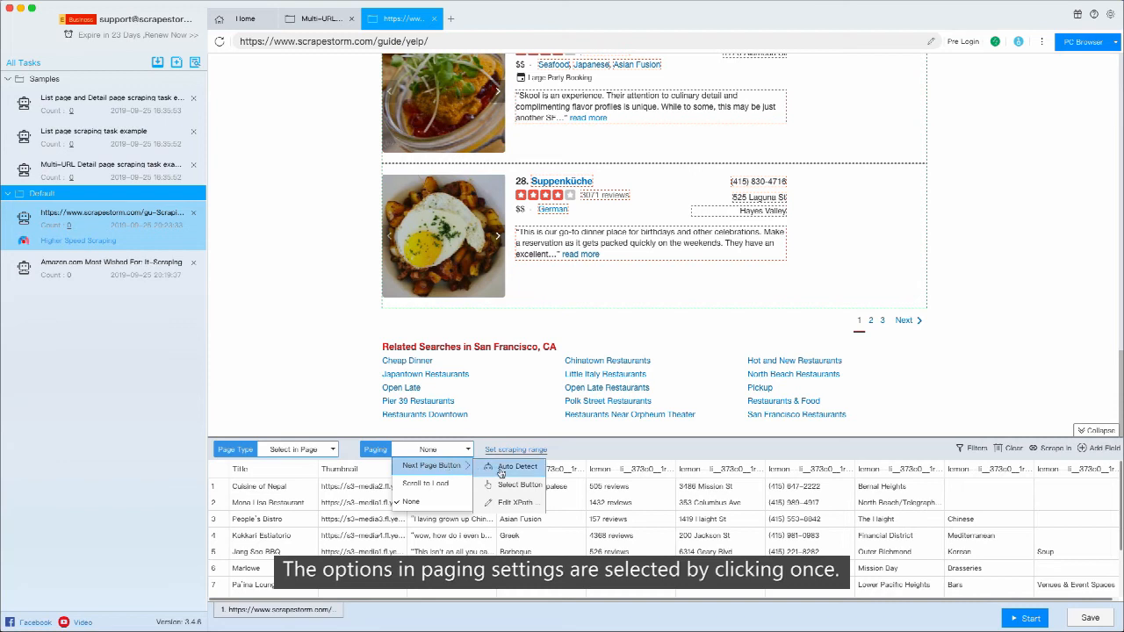
pyautogui.click(517, 467)
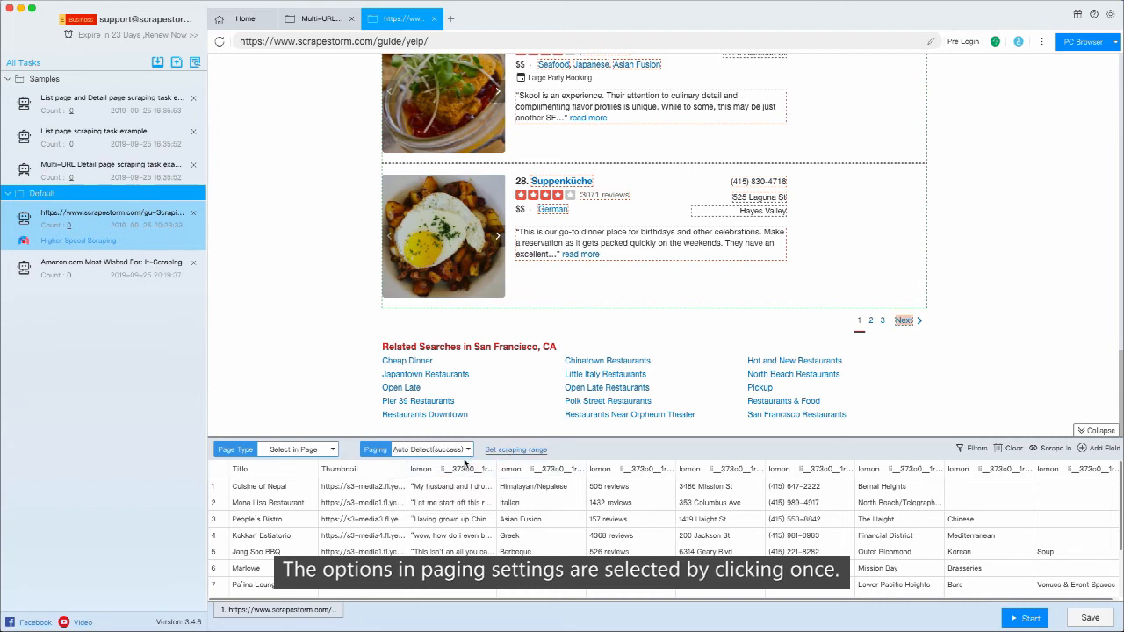
pyautogui.click(432, 450)
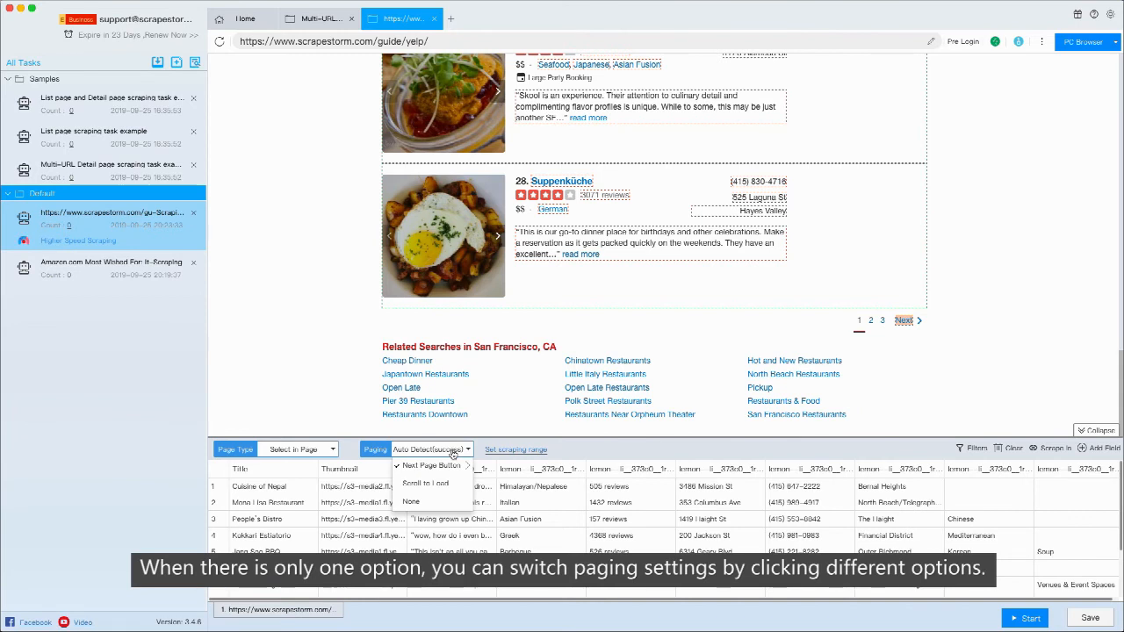
pyautogui.moveTo(429, 483)
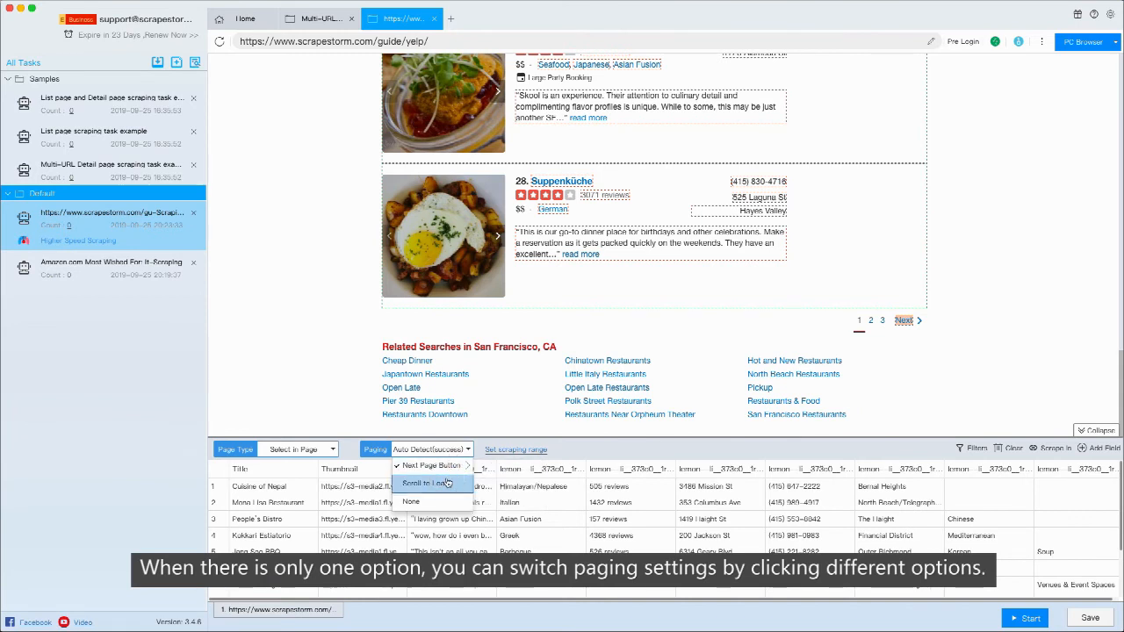
pyautogui.click(432, 483)
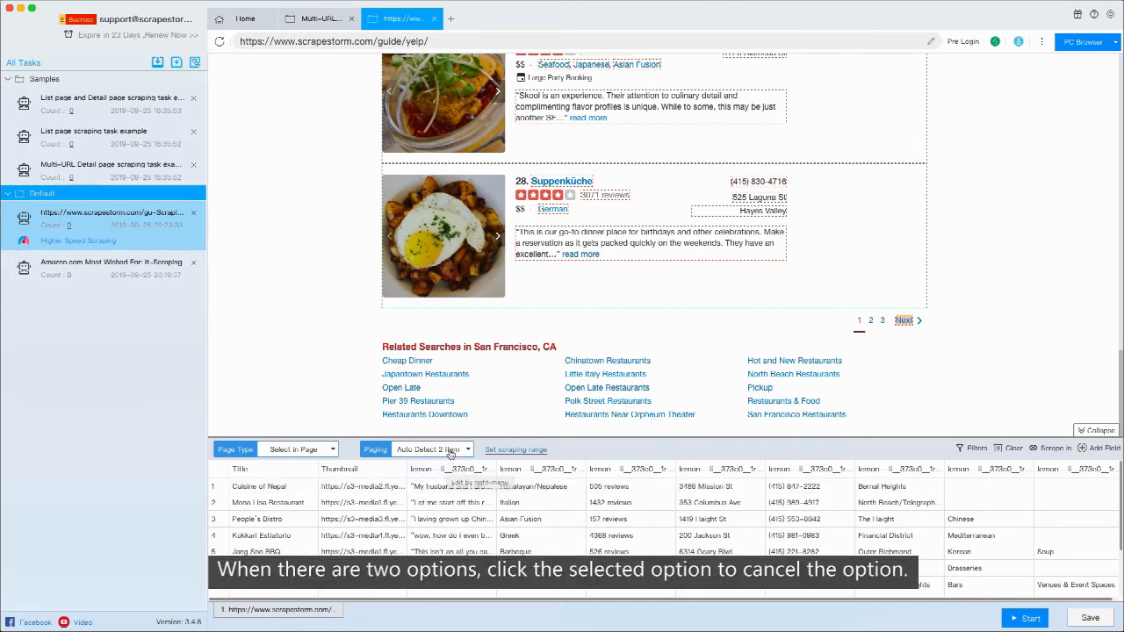
pyautogui.click(430, 450)
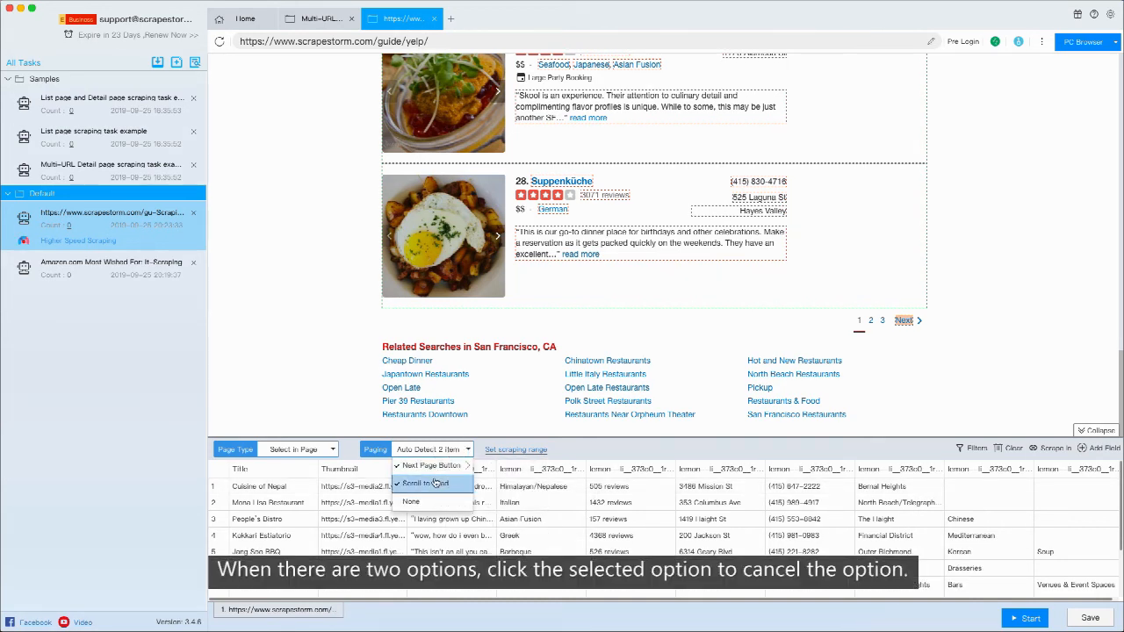